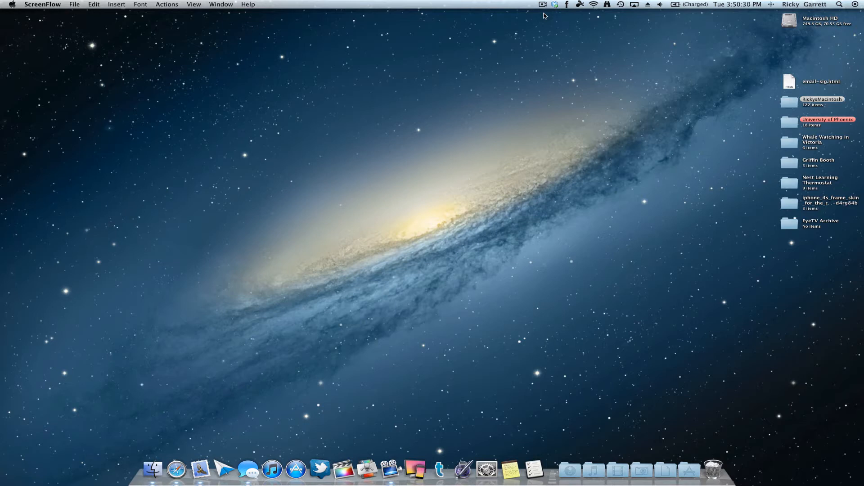
mouse_move(254, 451)
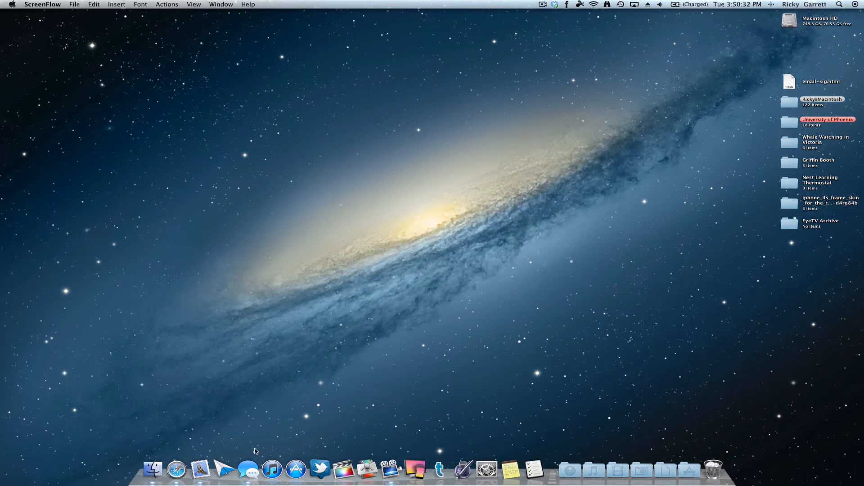
Launch Messages from the Dock to show the iMessage conversation
left_click(249, 470)
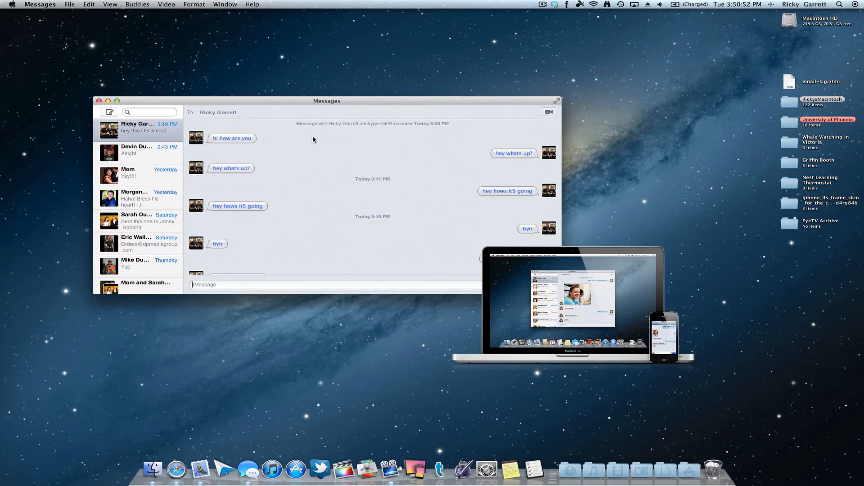
mouse_move(162, 185)
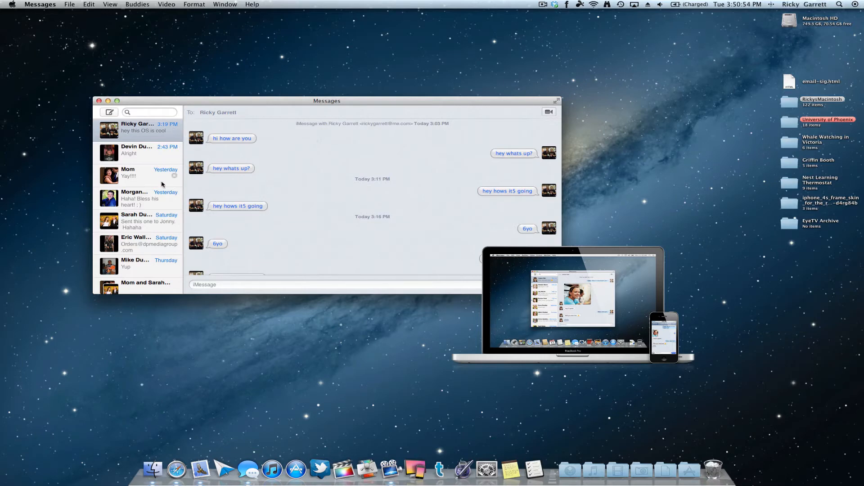
mouse_move(398, 152)
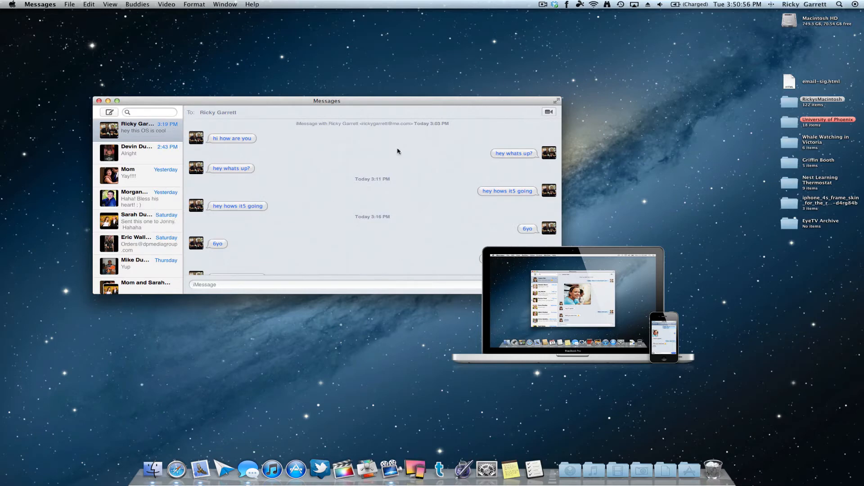
mouse_move(265, 171)
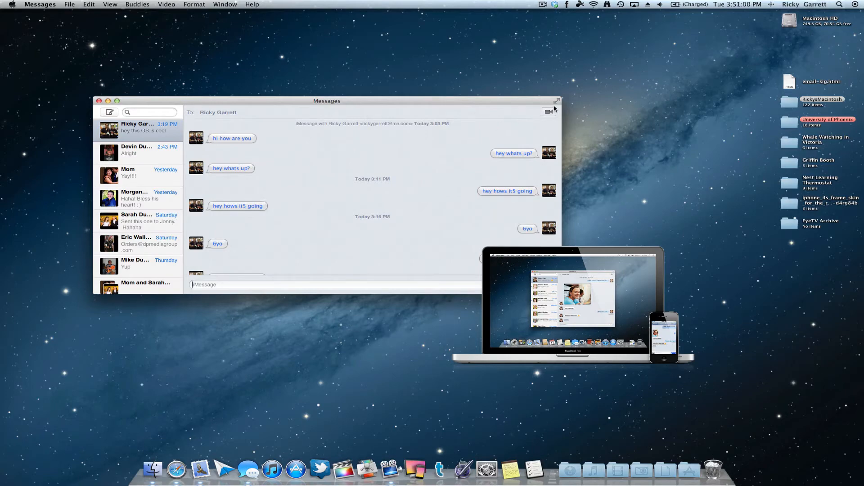
Browse the Messages conversation and contact list, then close the Messages window
left_click(557, 101)
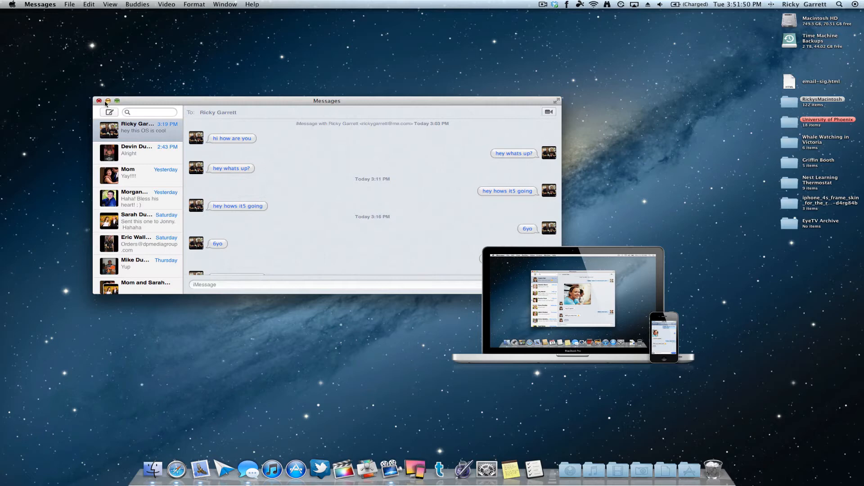
left_click(99, 101)
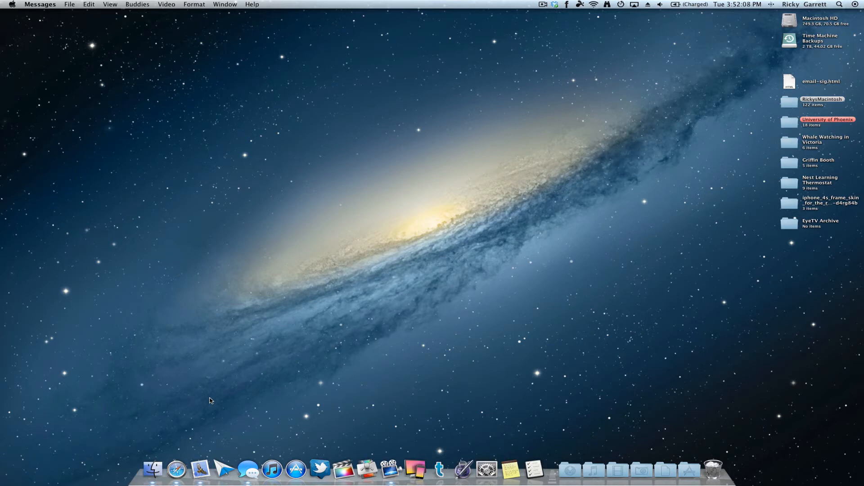
mouse_move(264, 399)
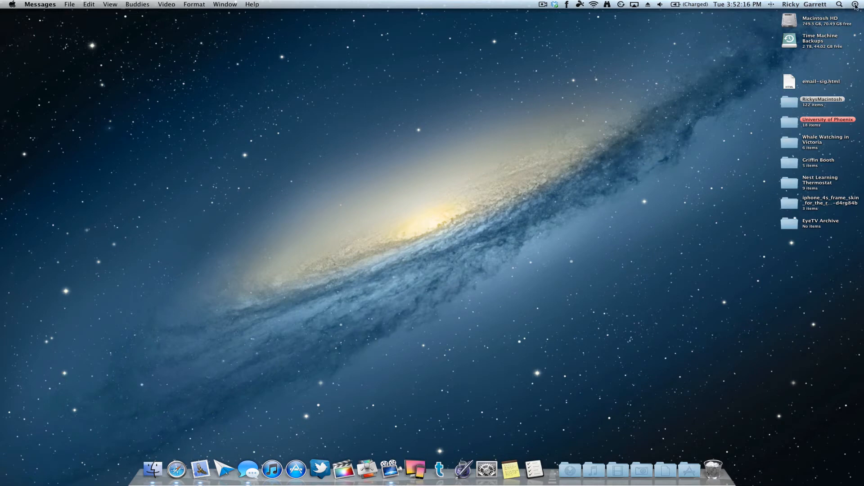
Show and dismiss the Notification Center panel, then launch System Preferences
left_click(856, 5)
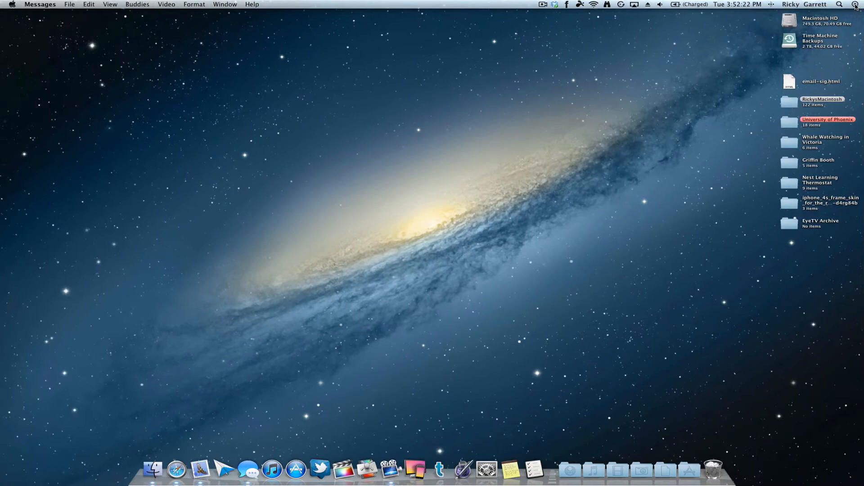
left_click(857, 4)
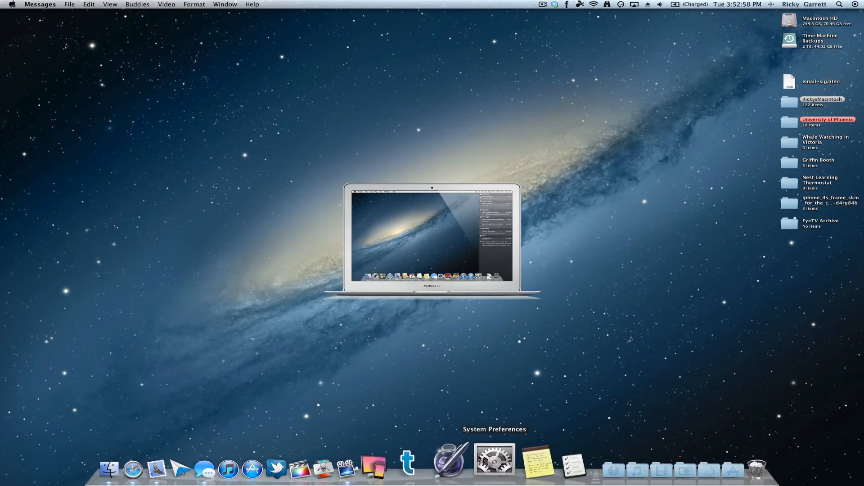
left_click(493, 459)
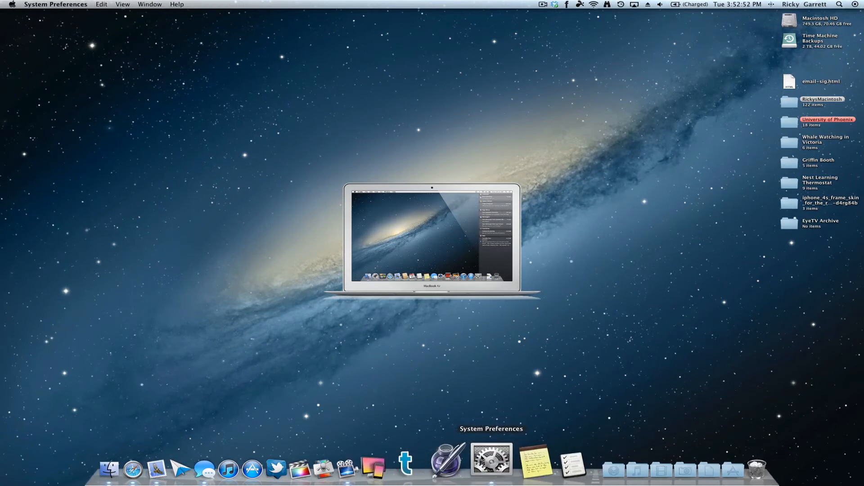
Set App Store notifications to the Alerts style and close System Preferences
left_click(490, 459)
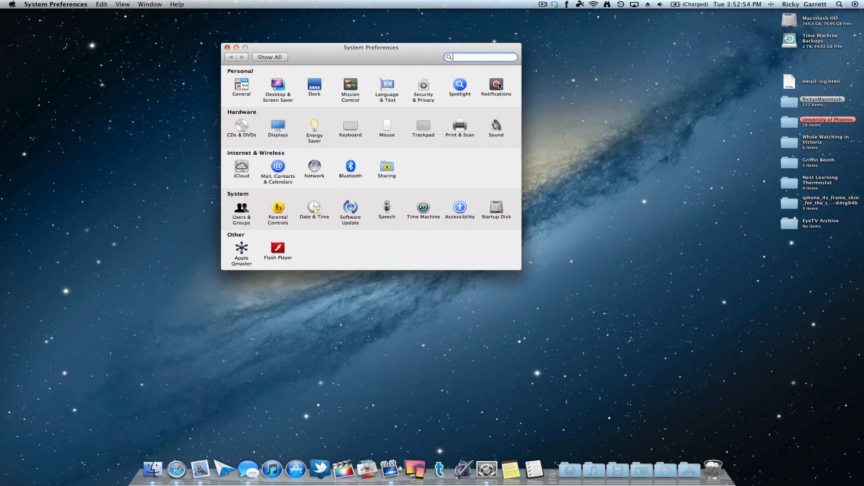
left_click(495, 86)
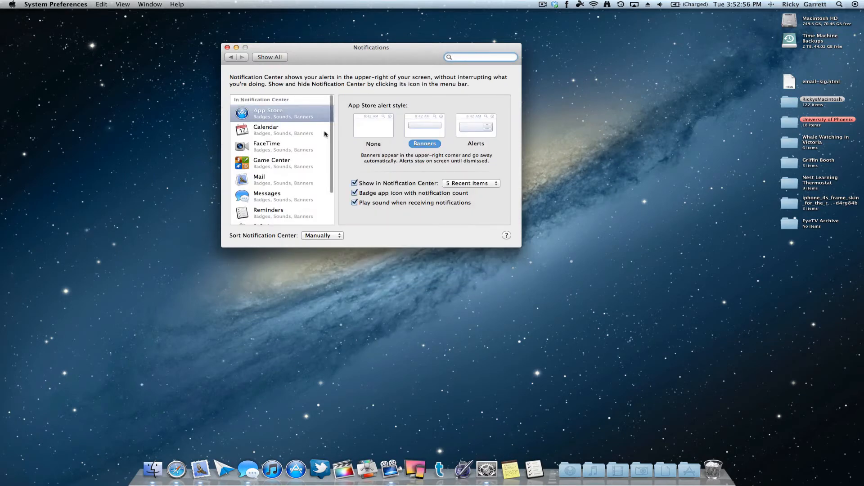
mouse_move(314, 136)
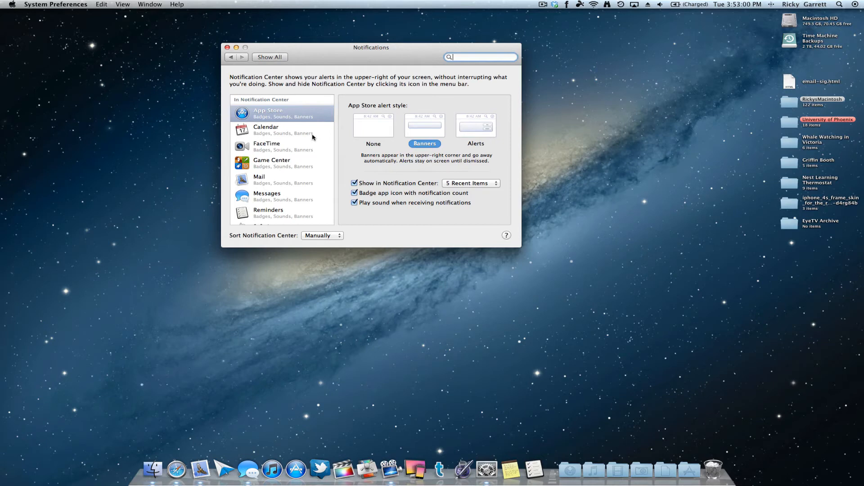
mouse_move(371, 129)
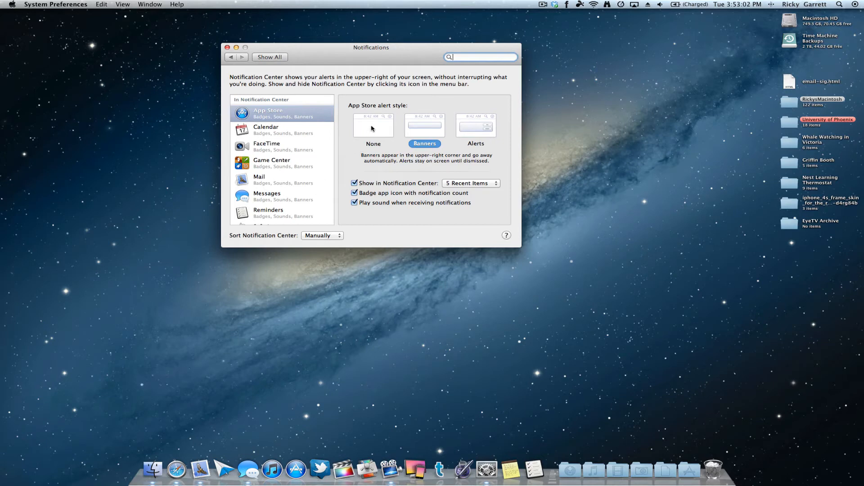
mouse_move(469, 129)
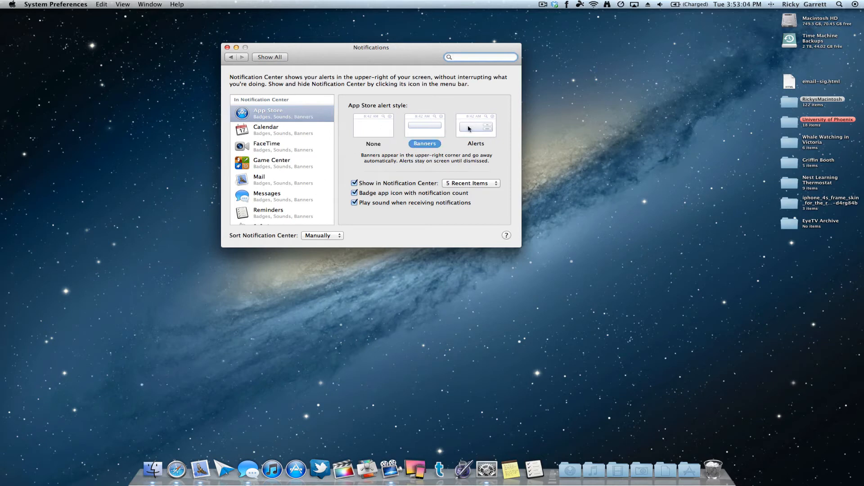
left_click(476, 143)
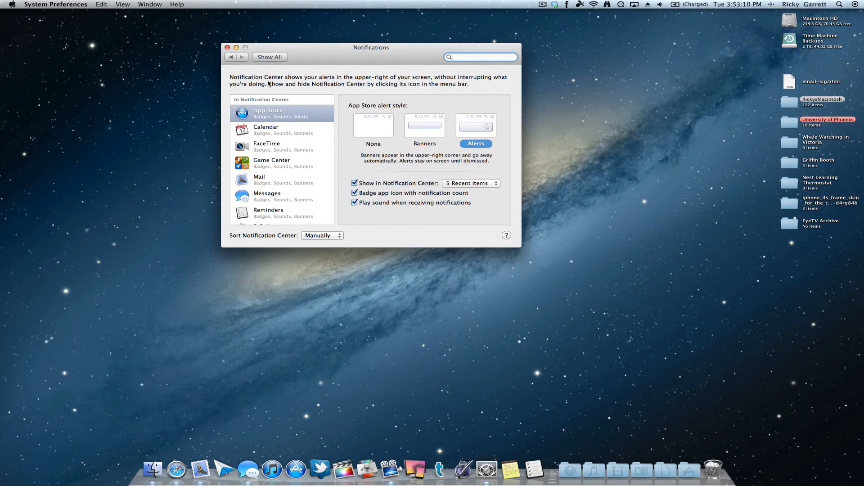
left_click(227, 48)
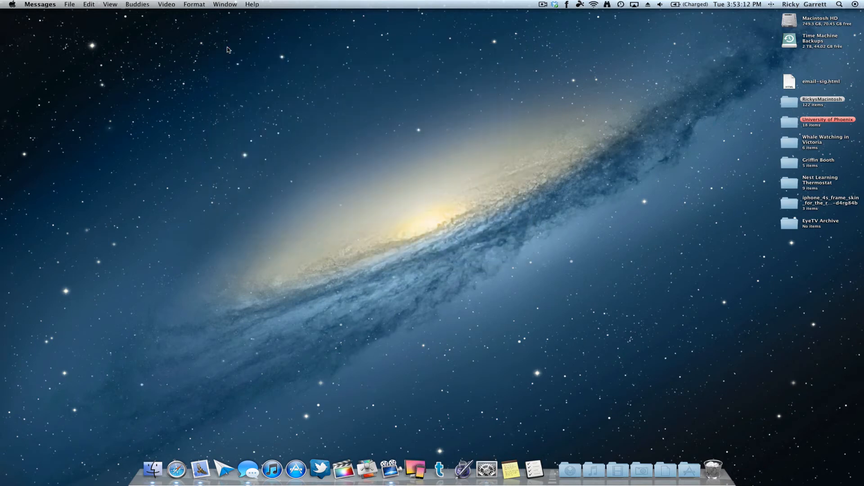
mouse_move(237, 62)
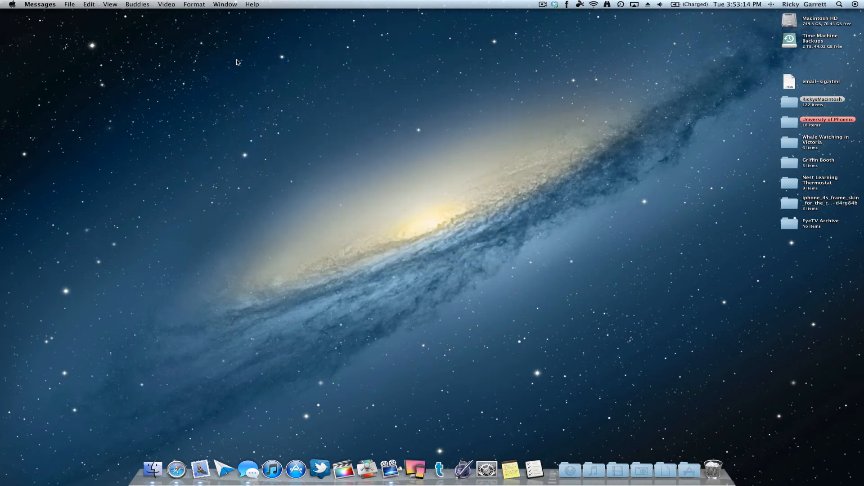
mouse_move(293, 210)
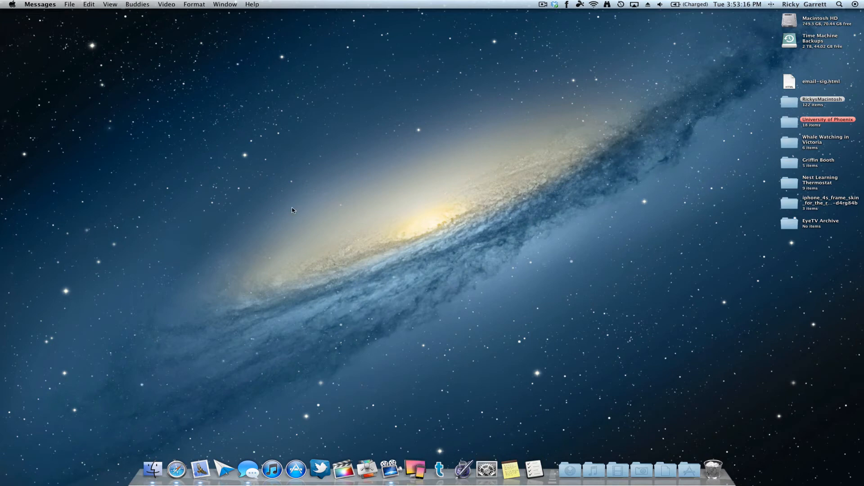
Launch Notes from the Dock, showing the 'Hardware' note
left_click(515, 459)
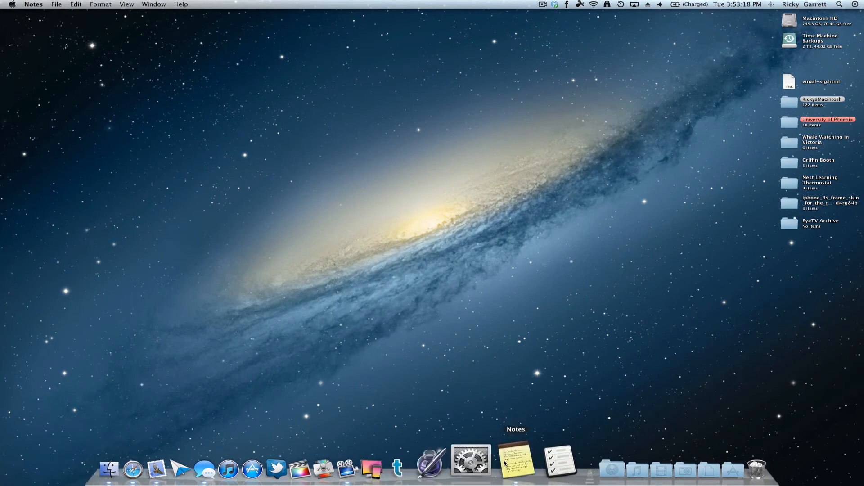
left_click(516, 459)
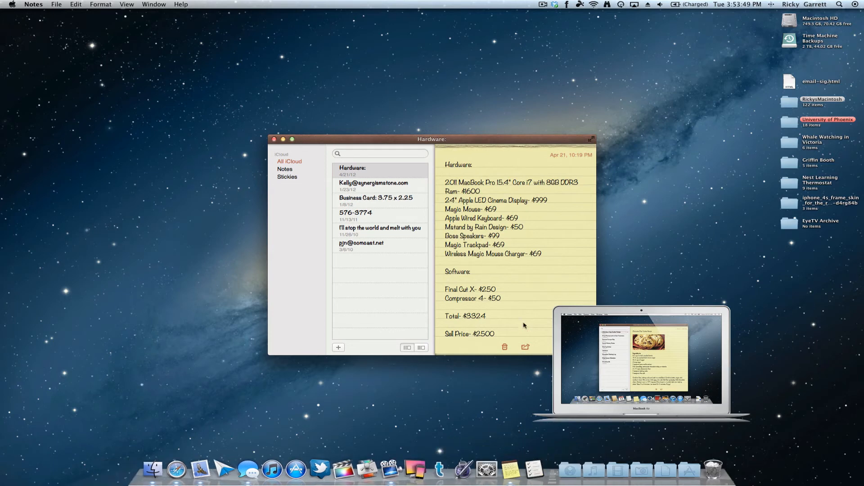
mouse_move(476, 139)
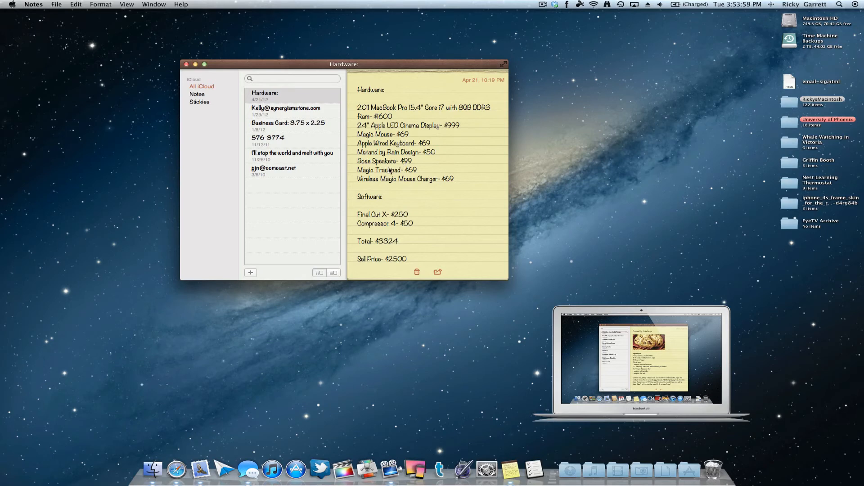
mouse_move(430, 121)
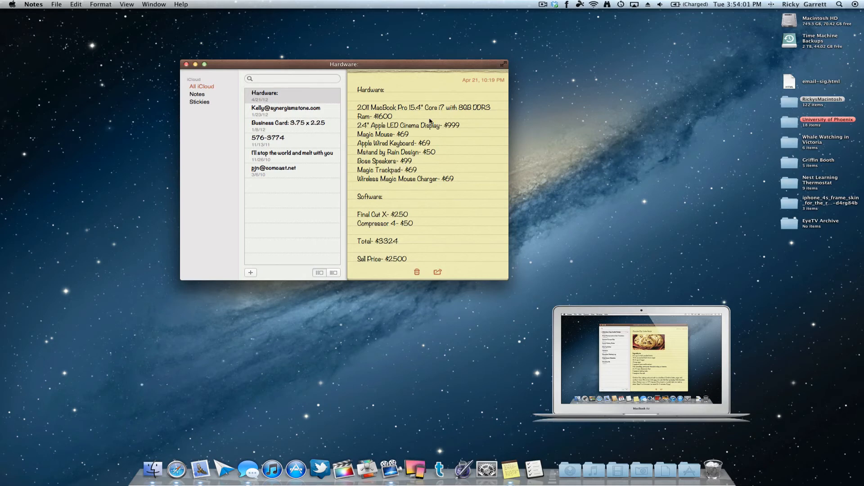
mouse_move(439, 135)
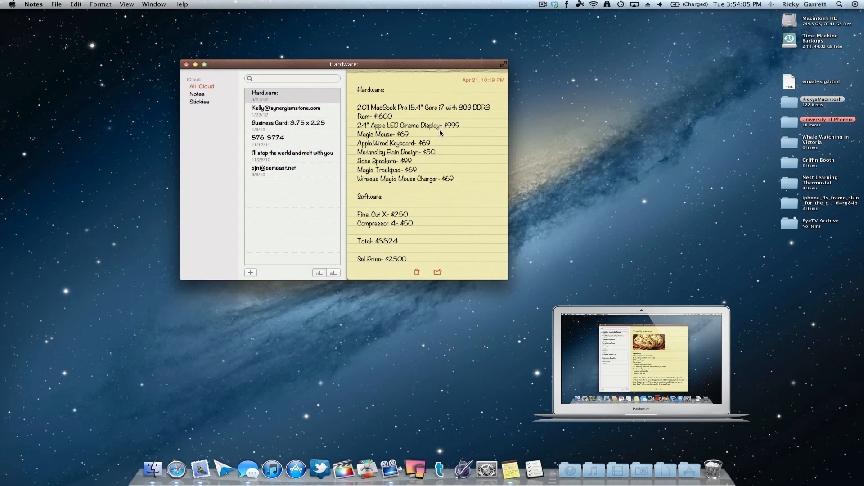
mouse_move(399, 118)
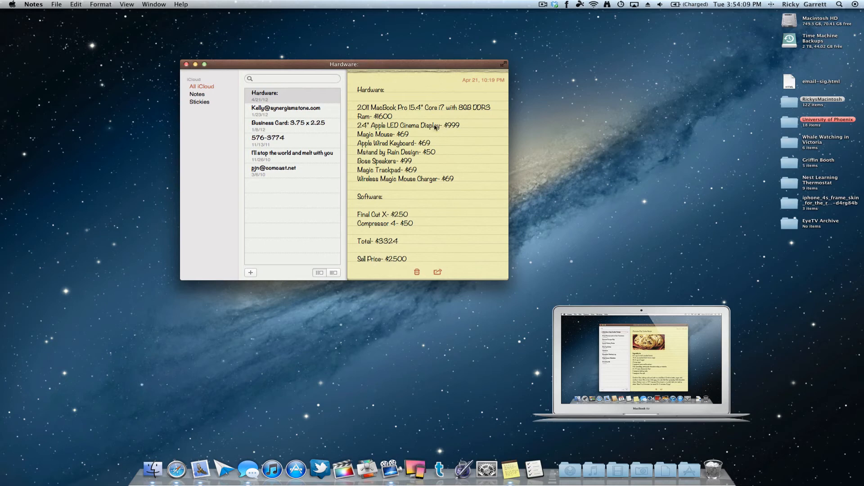
mouse_move(474, 136)
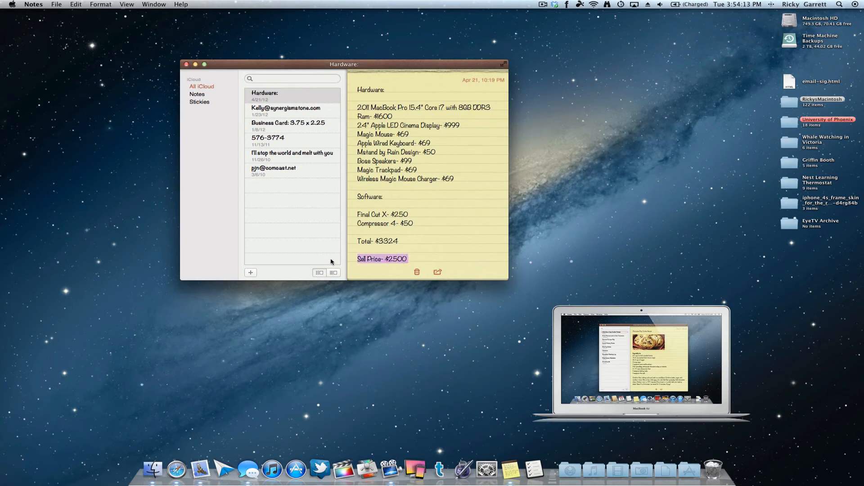
mouse_move(472, 235)
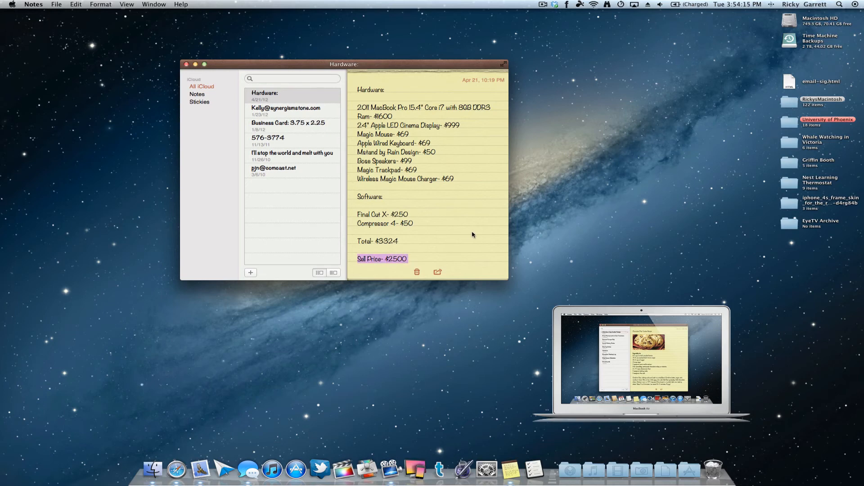
mouse_move(484, 115)
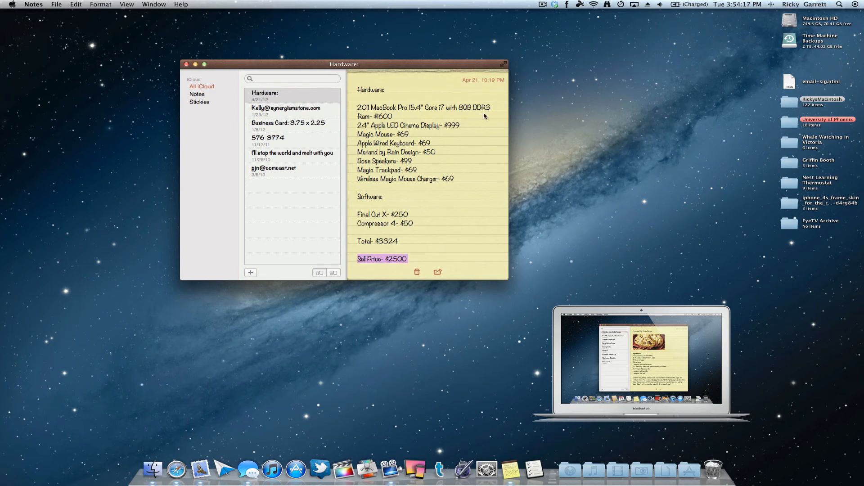
mouse_move(417, 200)
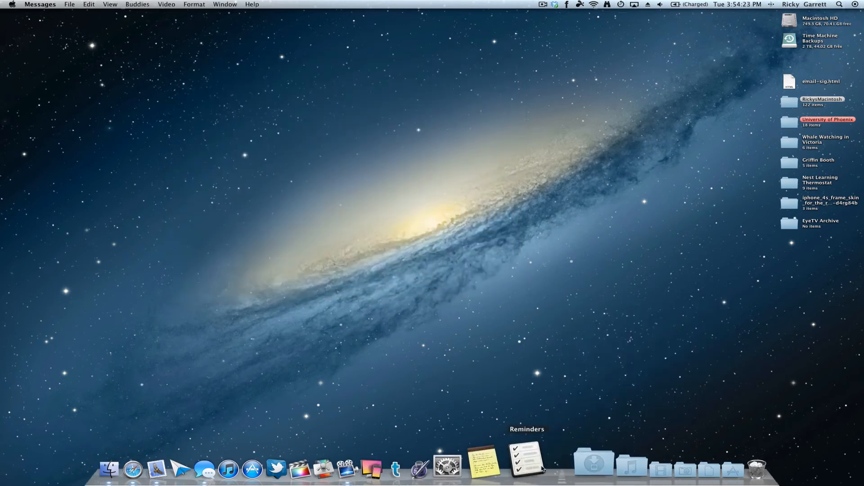
left_click(525, 457)
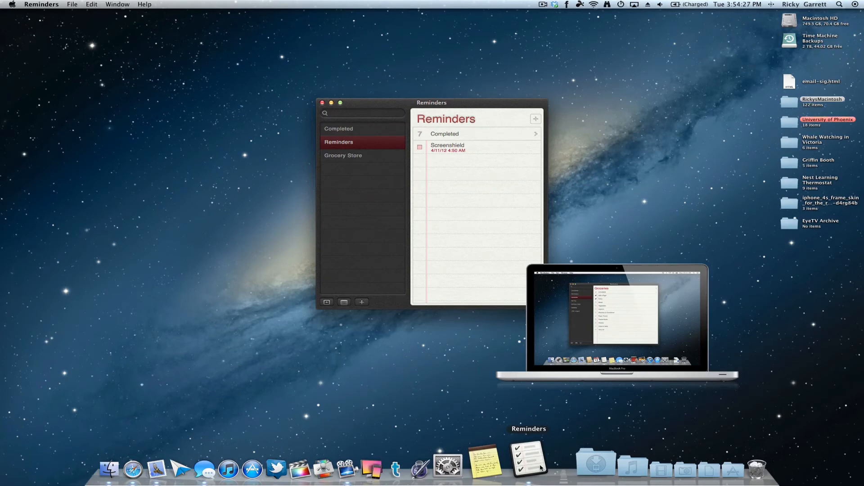
mouse_move(446, 243)
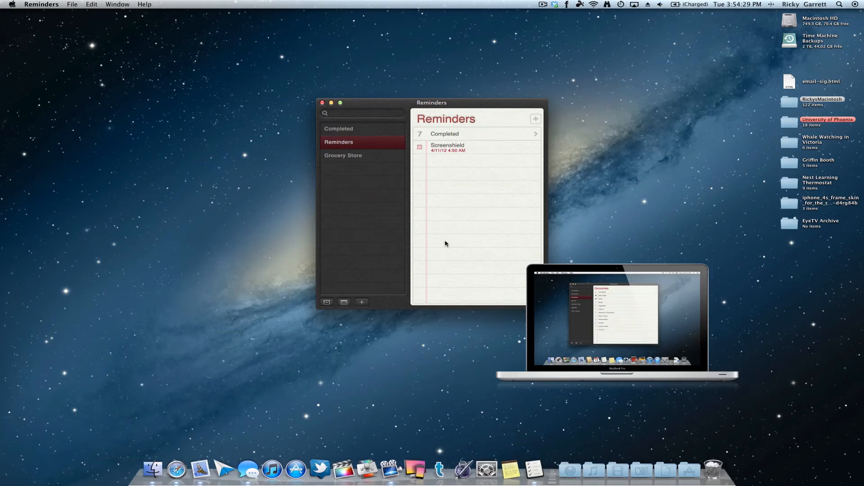
left_click(343, 155)
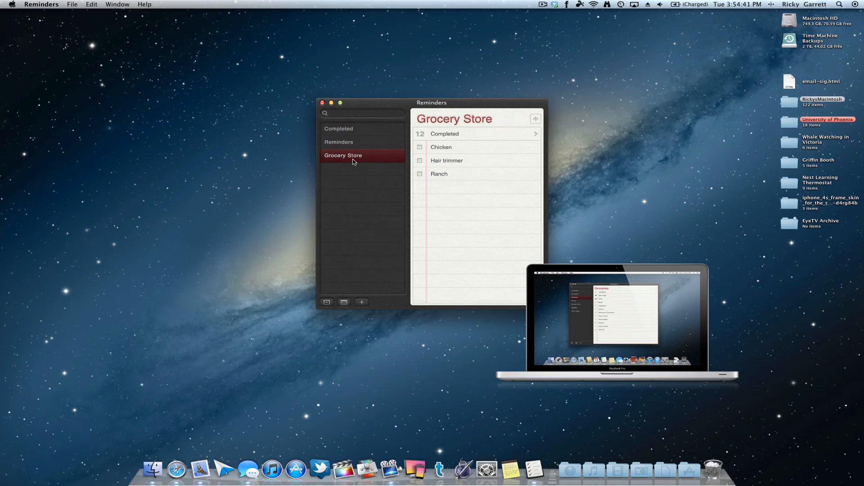
mouse_move(339, 129)
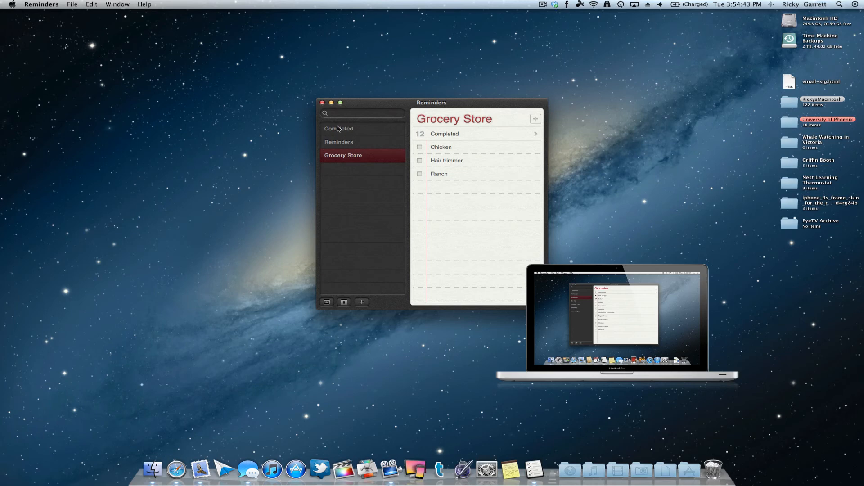
left_click(323, 103)
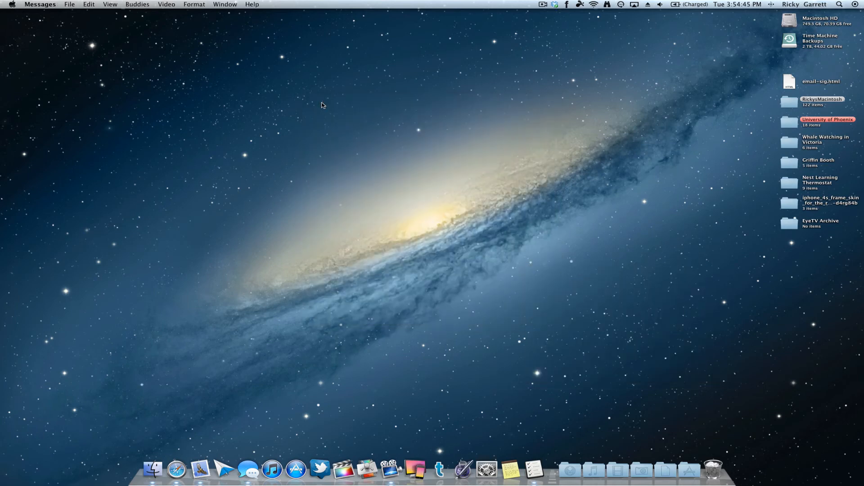
Launch Game Center from the Dock to reach its sign-in screen
left_click(296, 470)
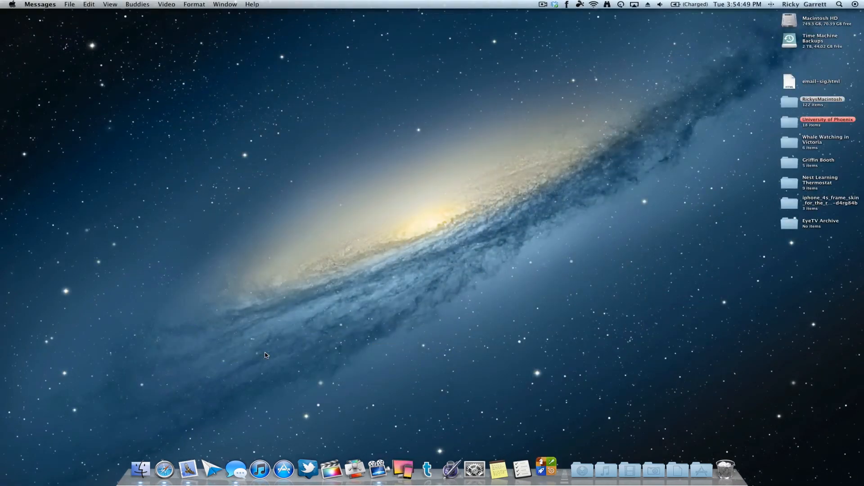
left_click(283, 469)
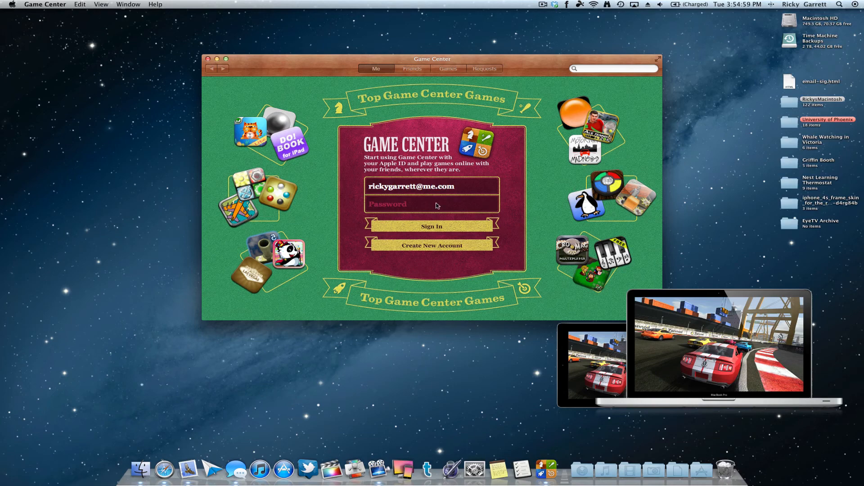
mouse_move(422, 71)
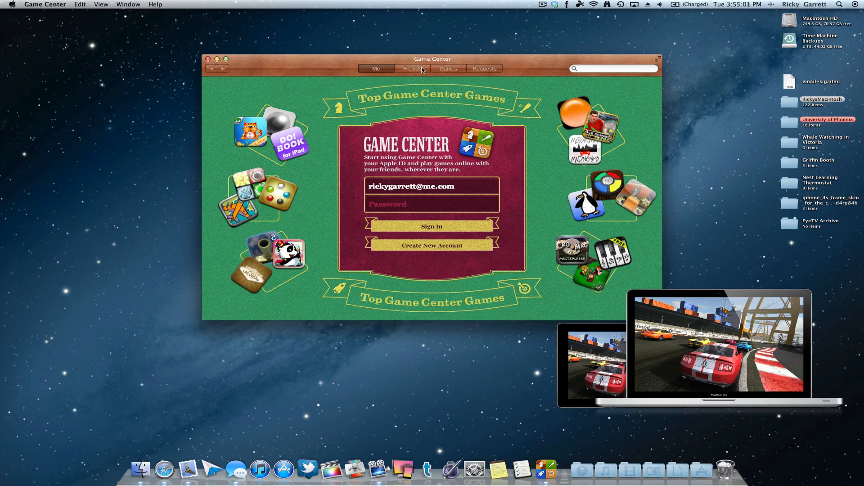
mouse_move(496, 72)
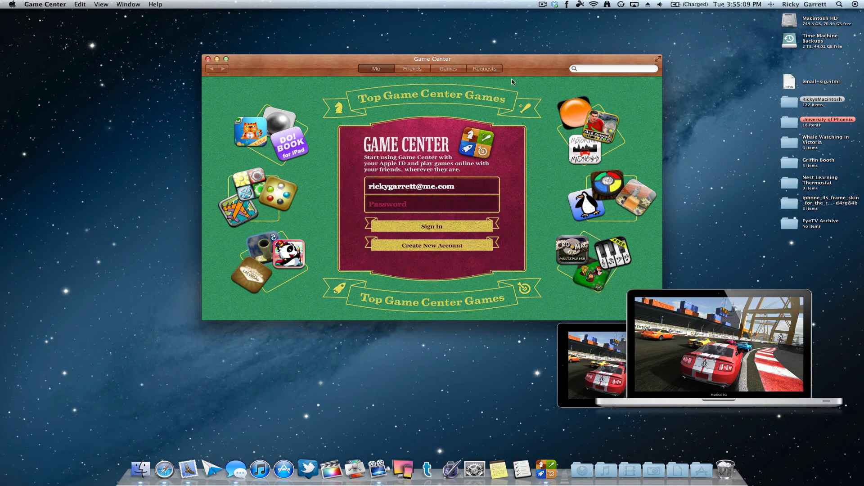
mouse_move(658, 61)
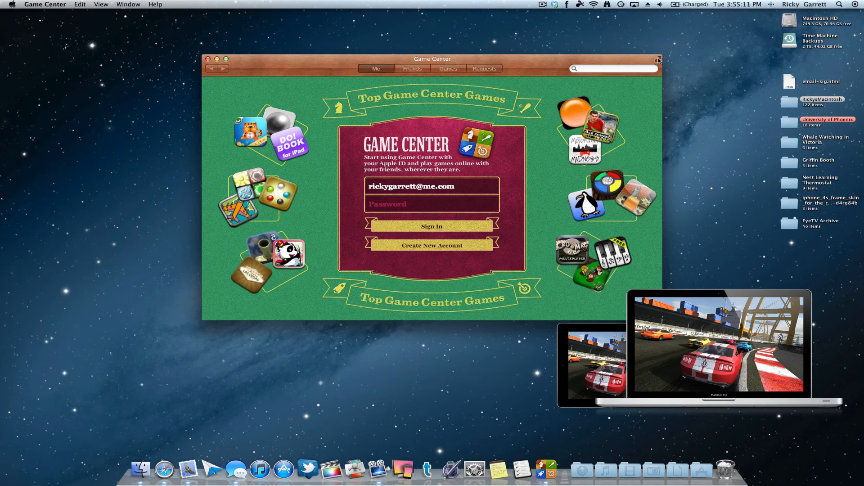